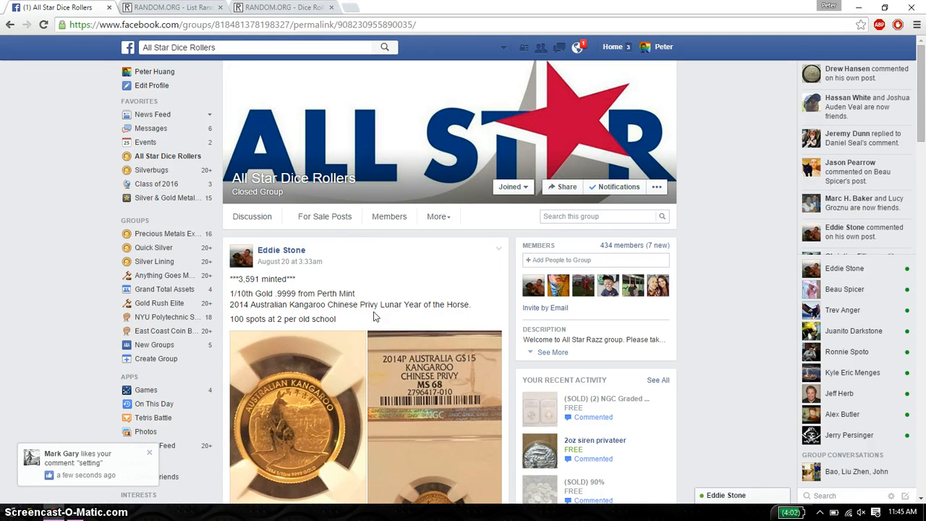
- Select the numbered raffle spots 1–101 from the expanded Facebook comment for the List Randomizer
scroll(down, 3)
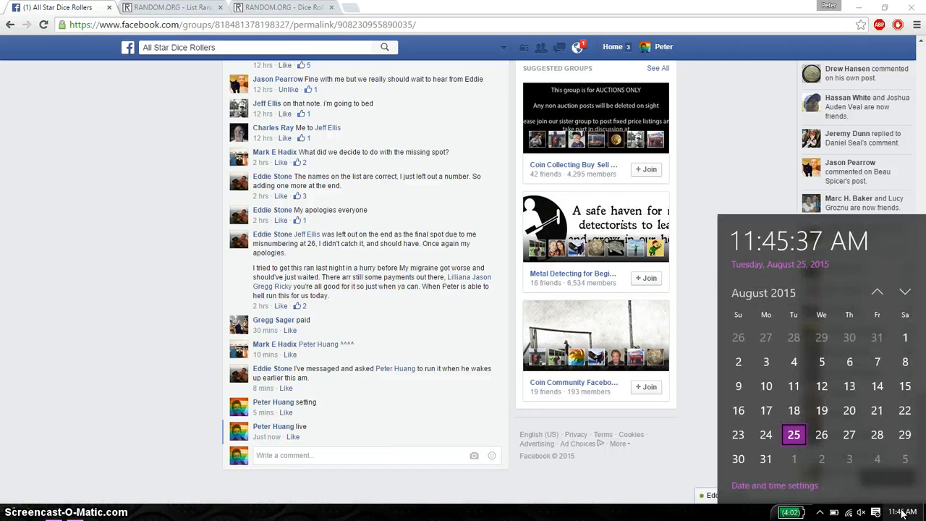
mouse_move(174, 234)
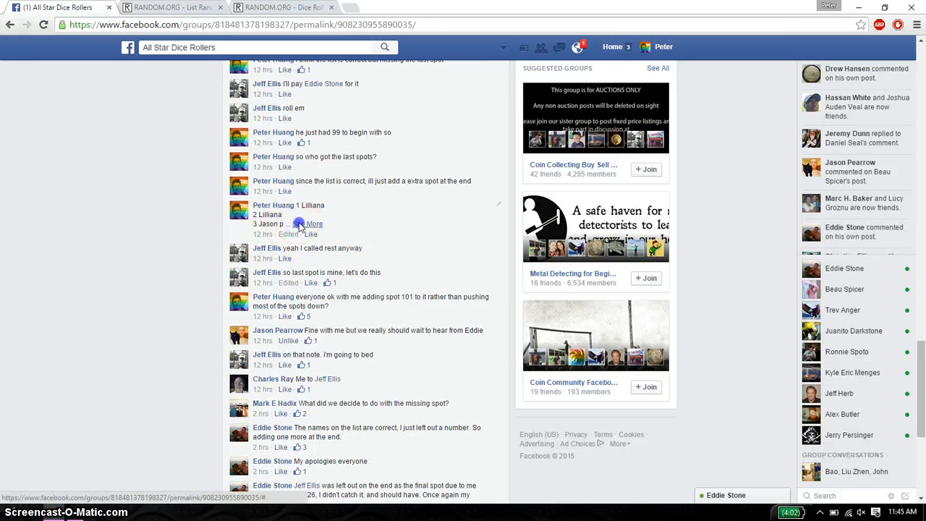
click(312, 224)
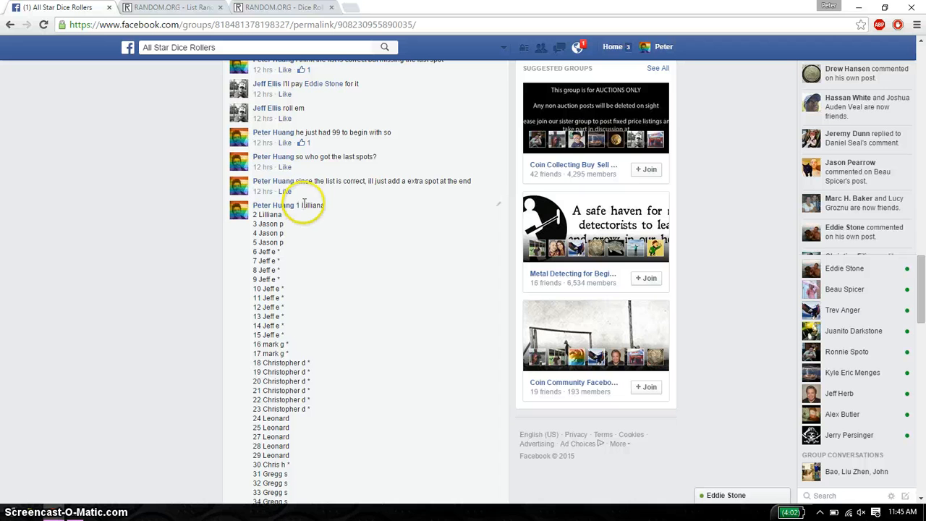
drag(297, 205, 345, 381)
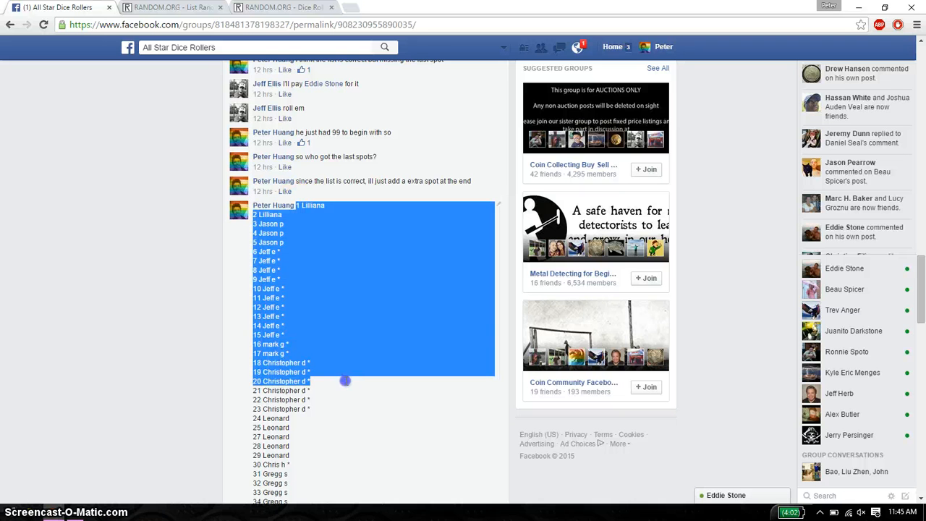
scroll(down, 3)
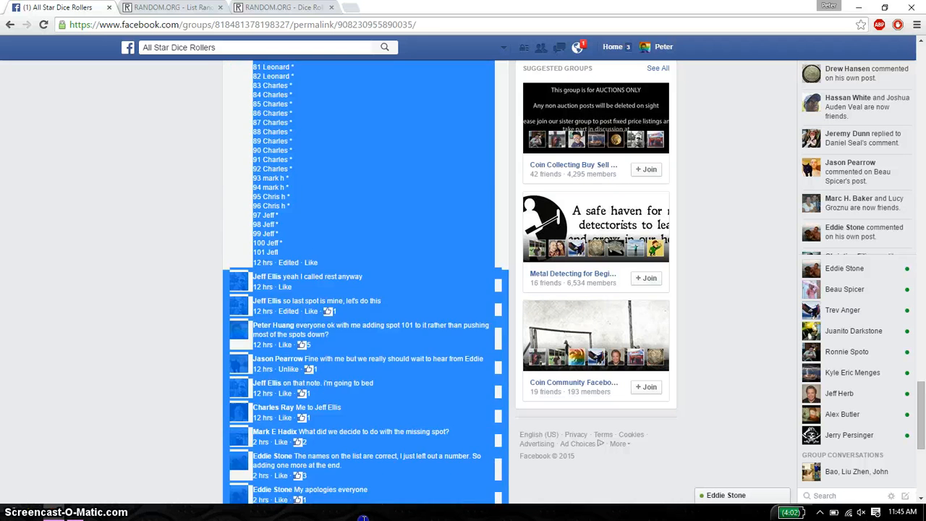
scroll(down, 3)
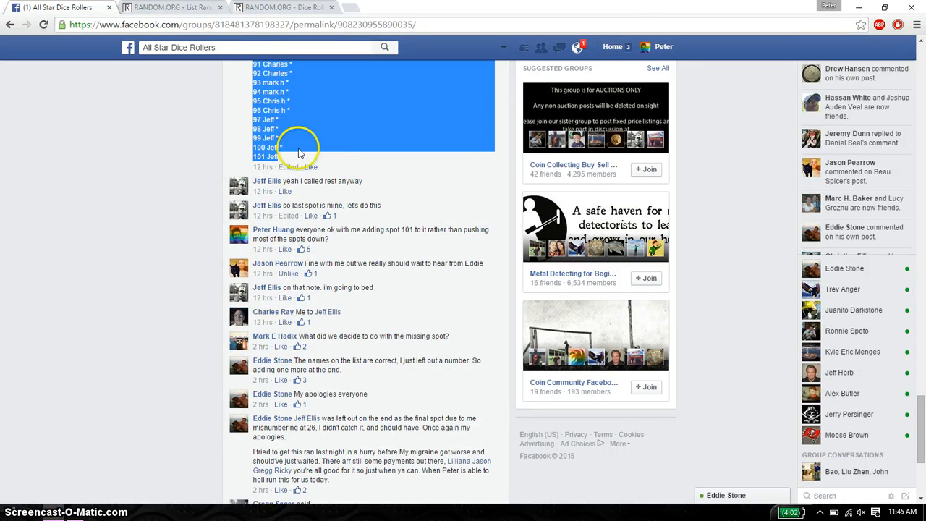
click(170, 7)
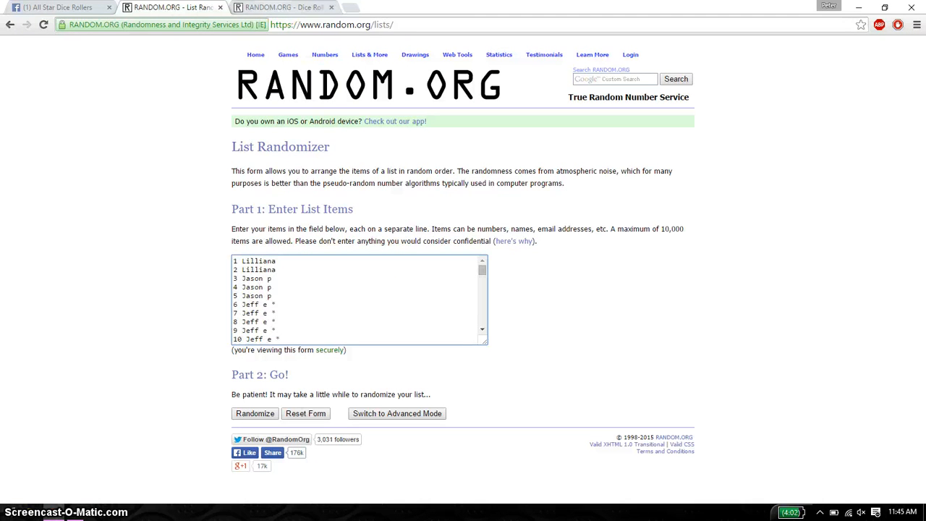
- Roll two dice in the Dice Roller, then return to the List Randomizer with the raffle list
click(282, 7)
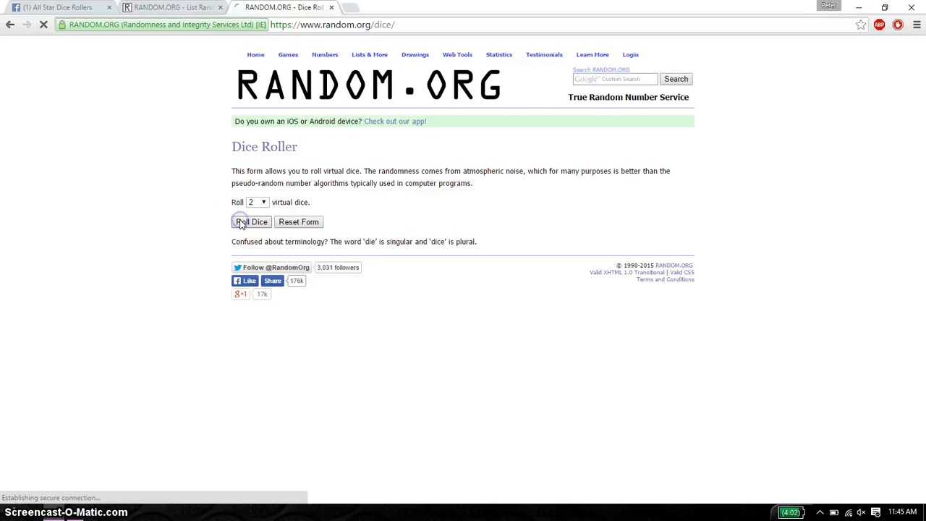
click(251, 221)
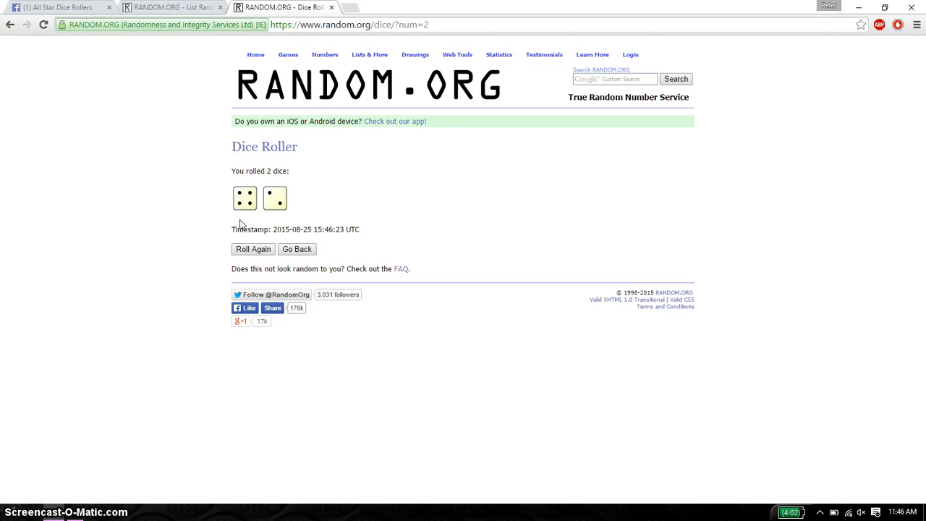
click(174, 8)
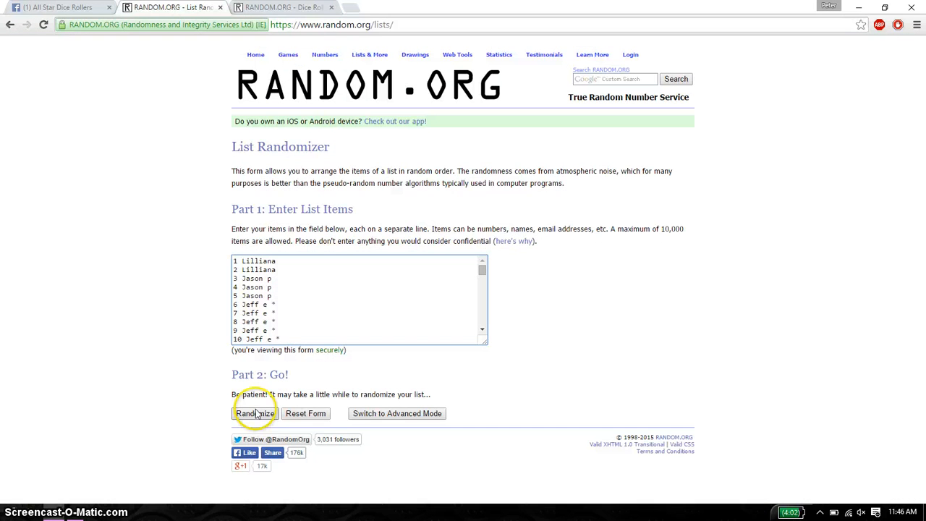
- Randomize the 100-item raffle list and reshuffle it with Again! through four randomizations
click(254, 413)
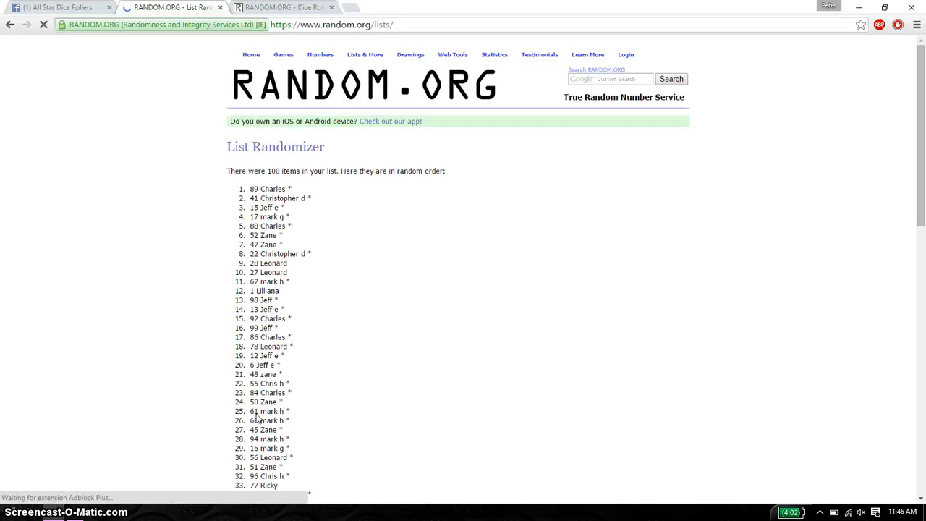
scroll(down, 3)
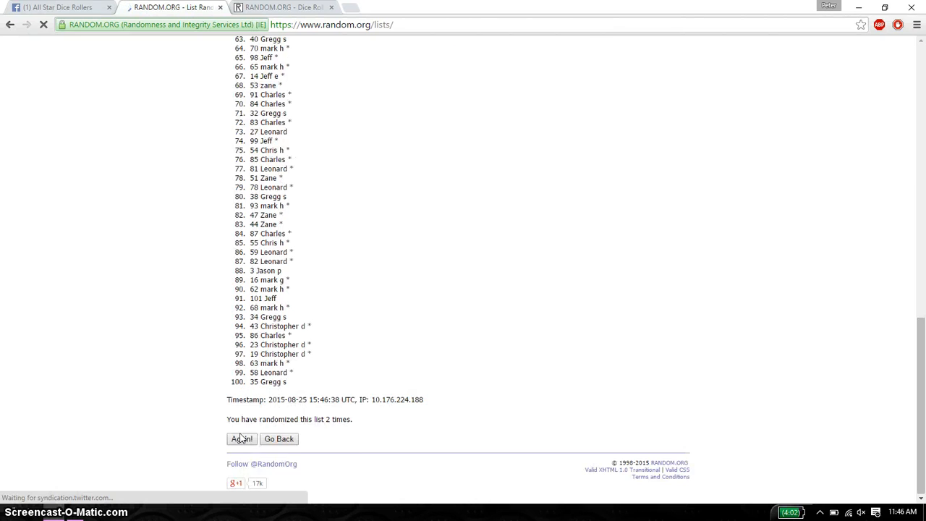
click(241, 438)
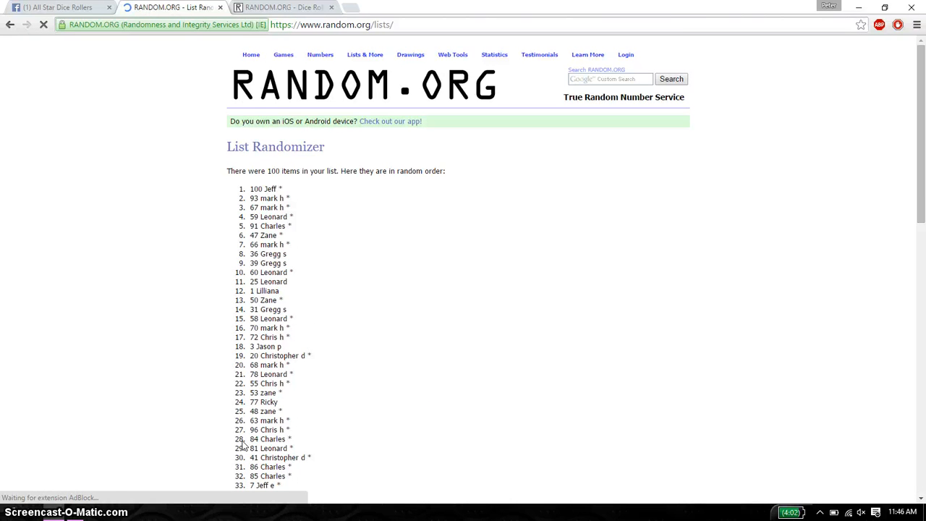
scroll(down, 3)
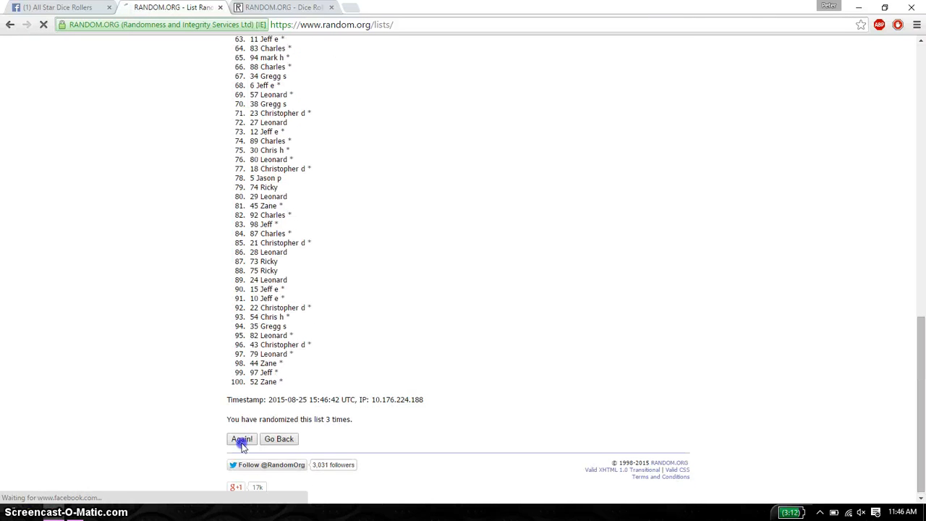
click(242, 439)
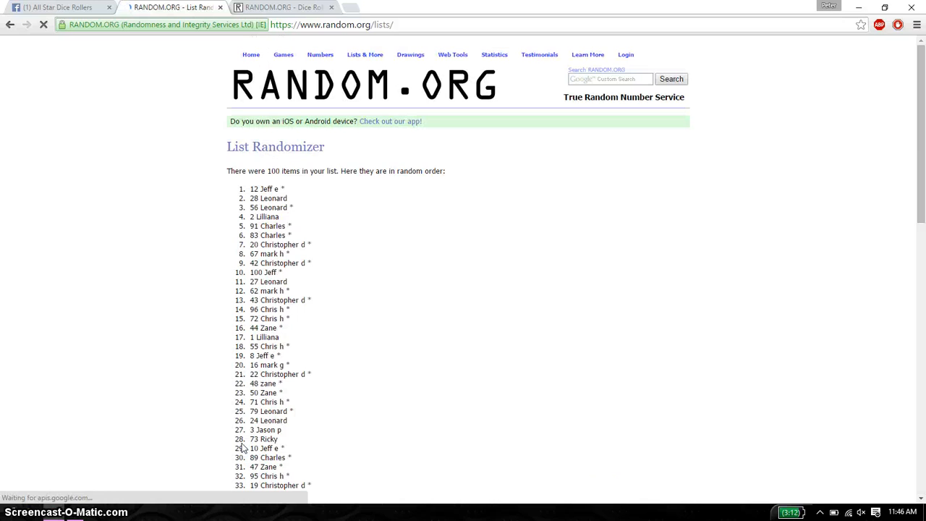
scroll(down, 3)
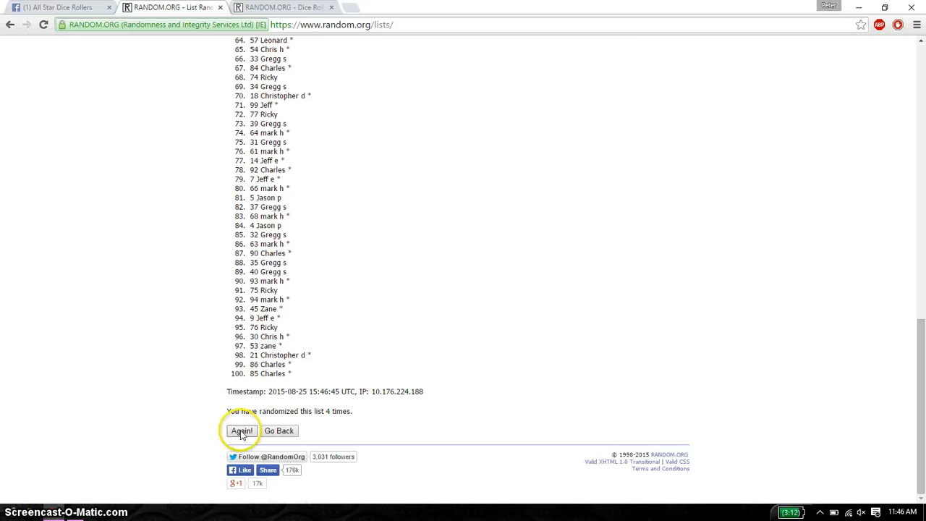
click(242, 431)
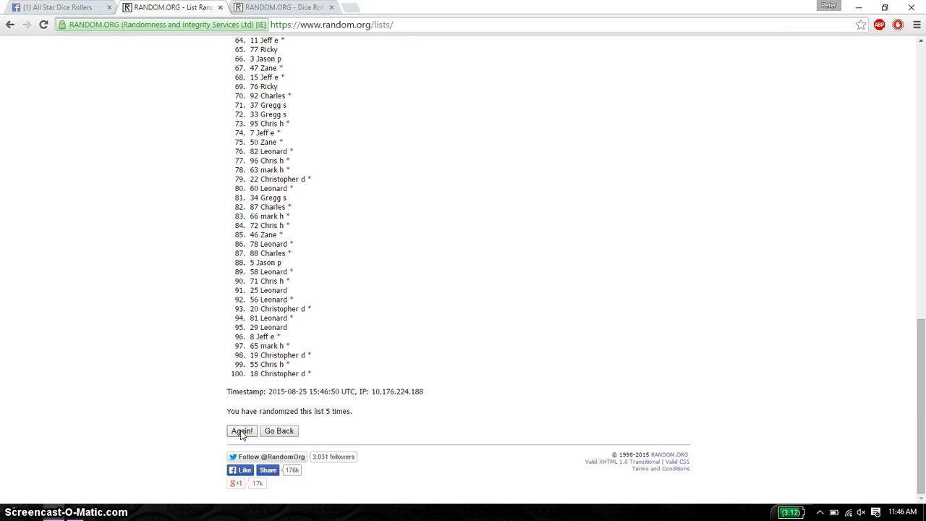
- Continue reshuffling to six randomizations with 55 Chris h on top, then show the dice result
click(282, 7)
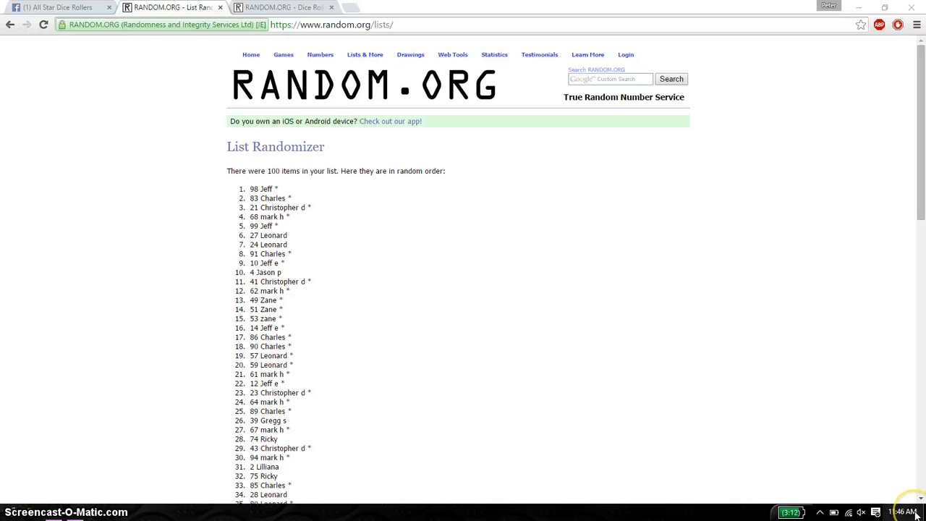
scroll(down, 3)
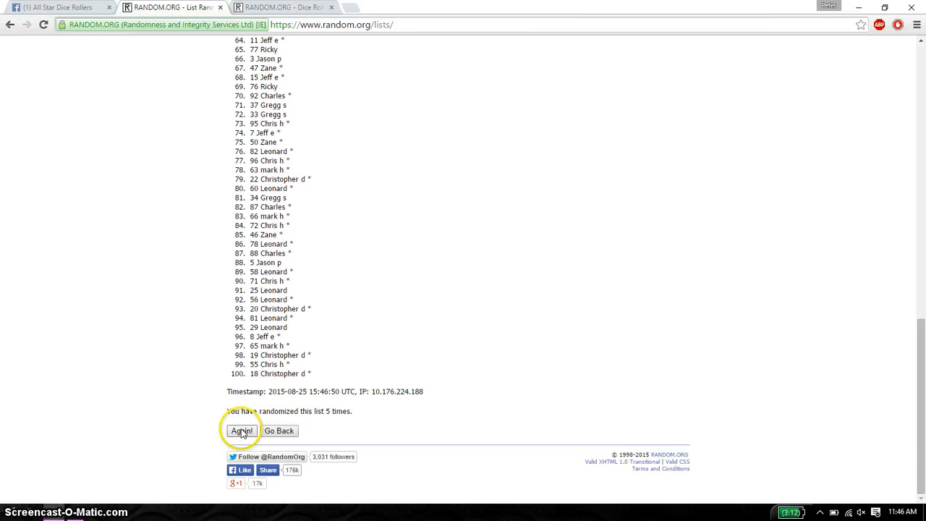
click(241, 431)
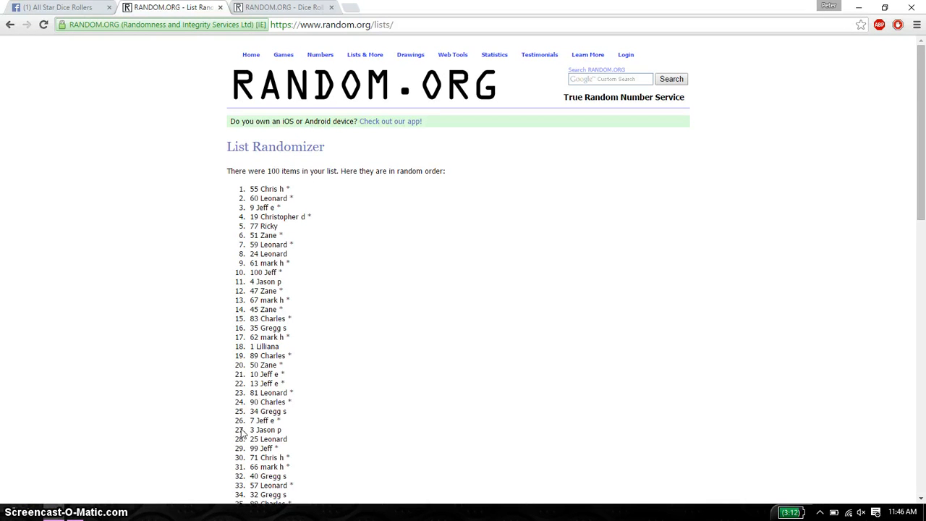
scroll(down, 3)
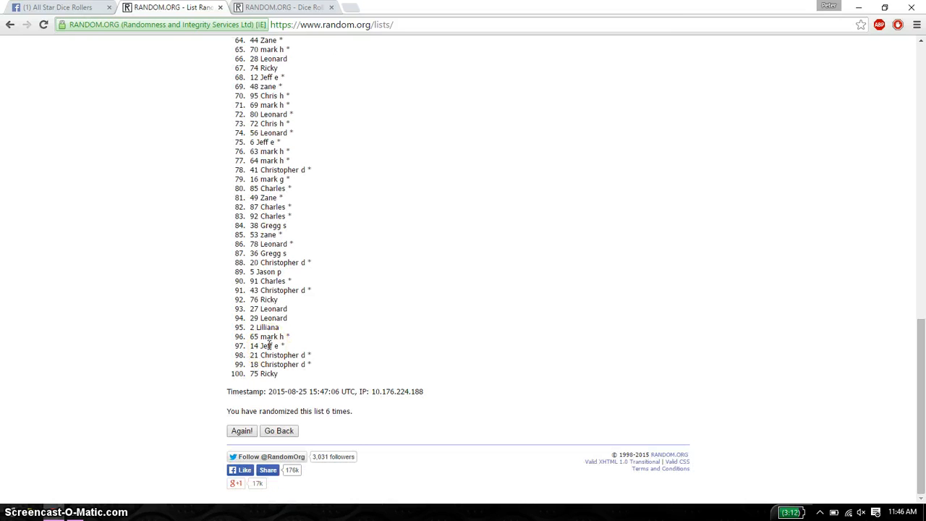
click(282, 7)
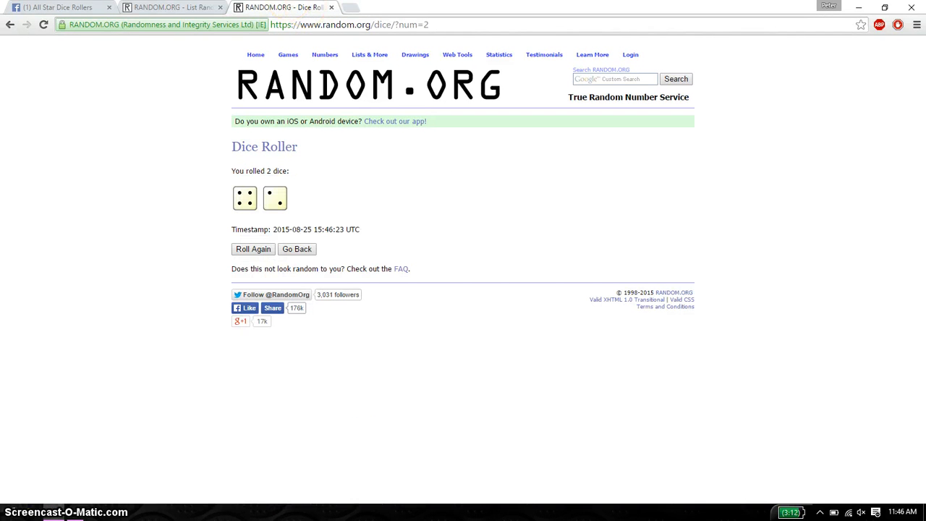
- Post a 'done' comment on the Facebook raffle post and recheck the final list order and dice roll
click(54, 7)
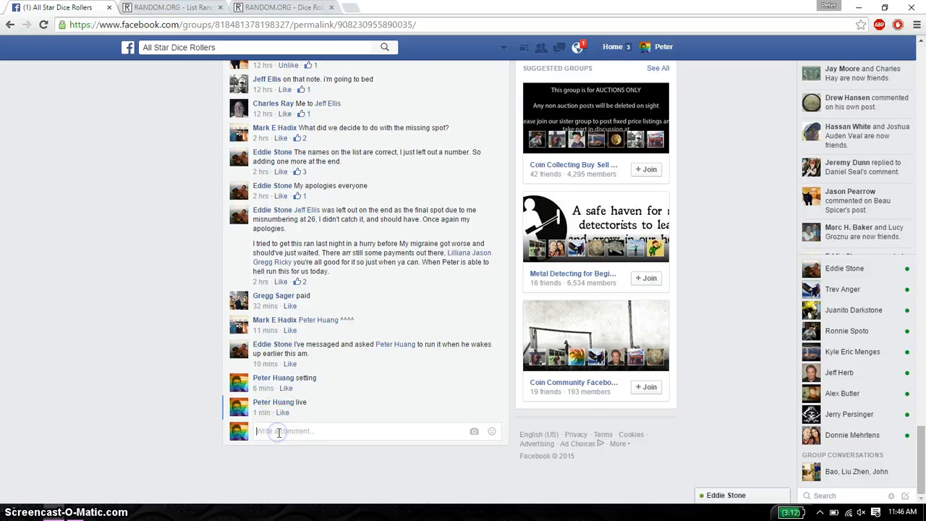
text(d)
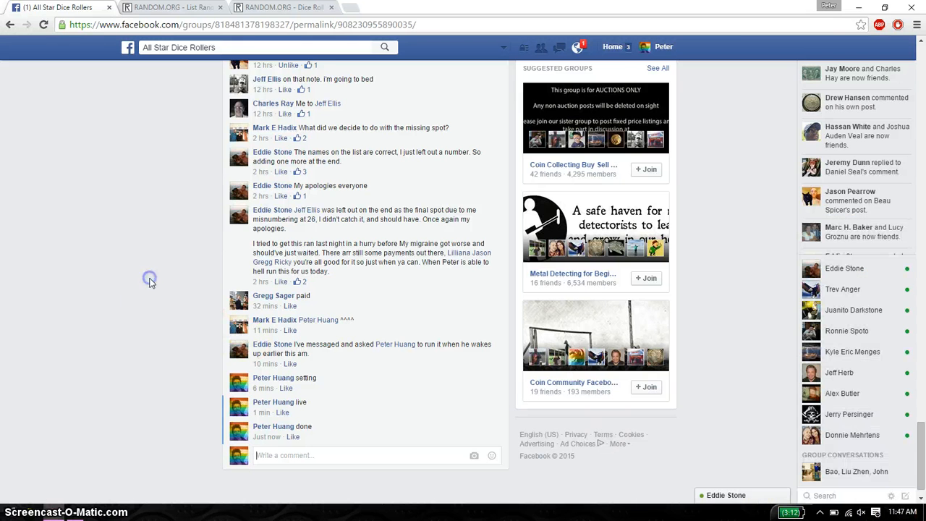
click(170, 7)
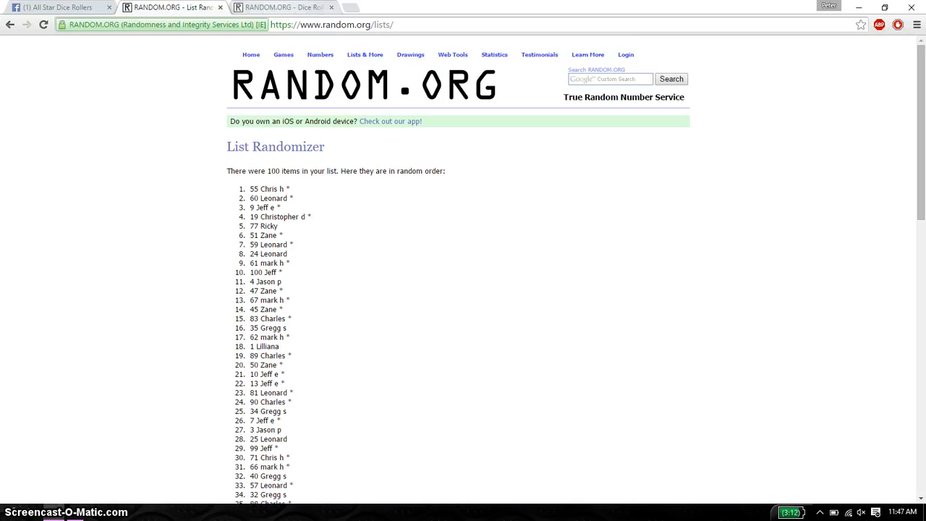
click(282, 8)
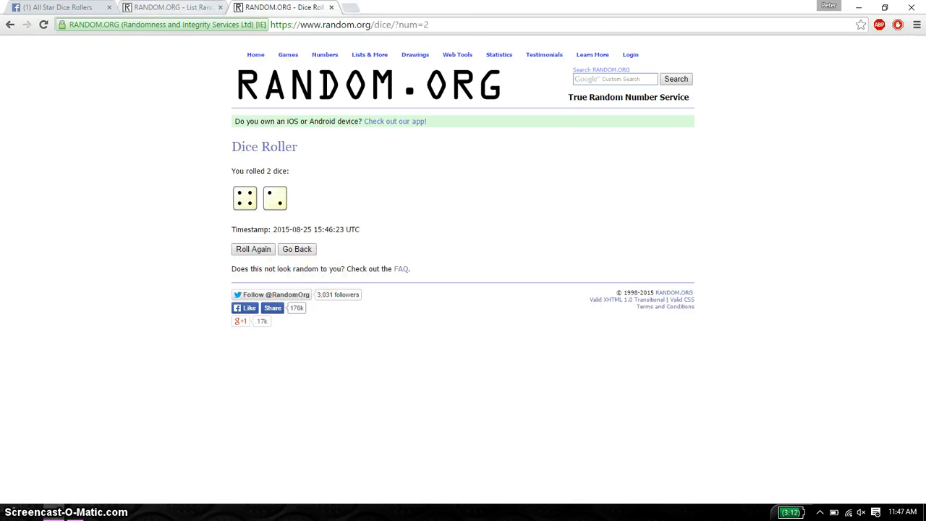